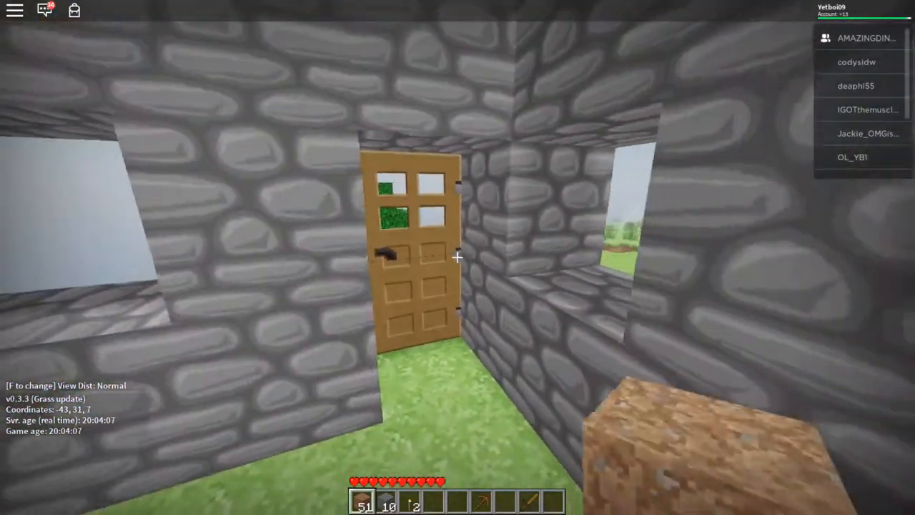
{"action": "mouse_move", "coordinate": [457, 258]}
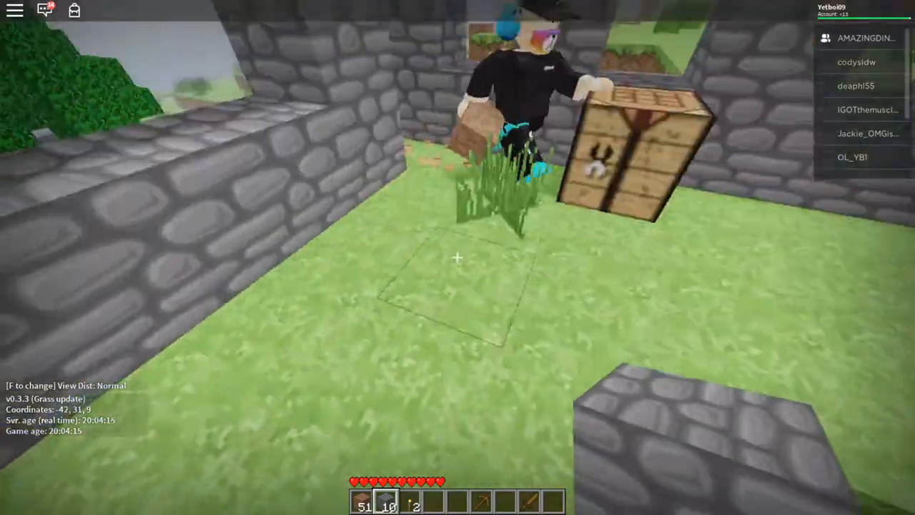
Place the crafting table on the shack floor from the hotbar
{"action": "key", "text": "e"}
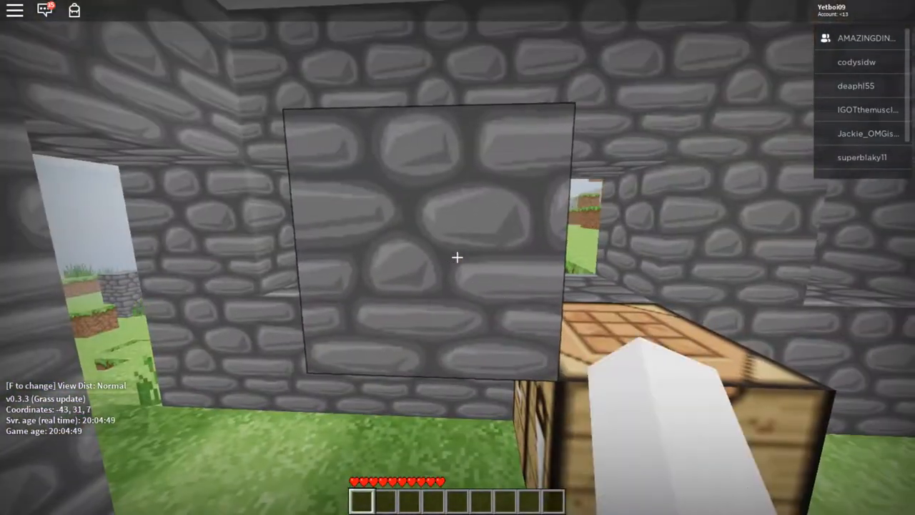
Mine the stray cobblestone block beside the crafting table, then check and close the crafting grid
{"action": "left_click", "coordinate": [457, 257]}
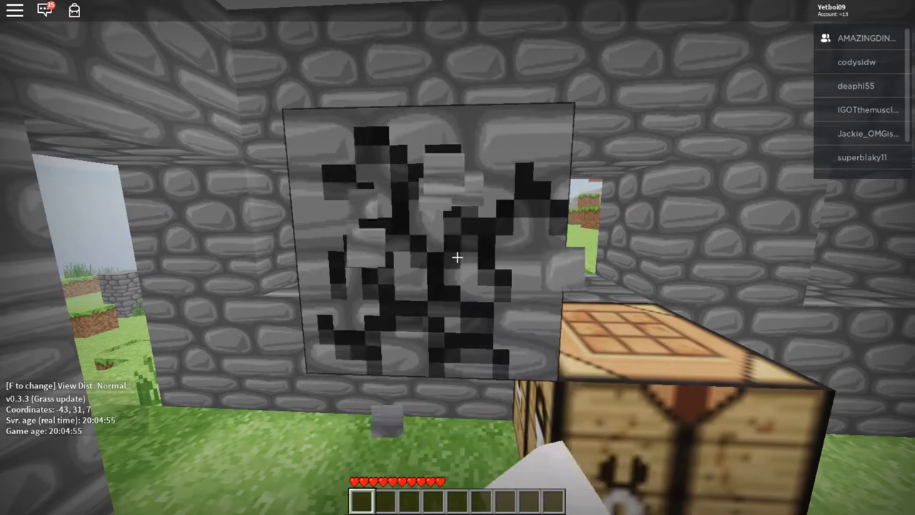
{"action": "left_click", "coordinate": [457, 257]}
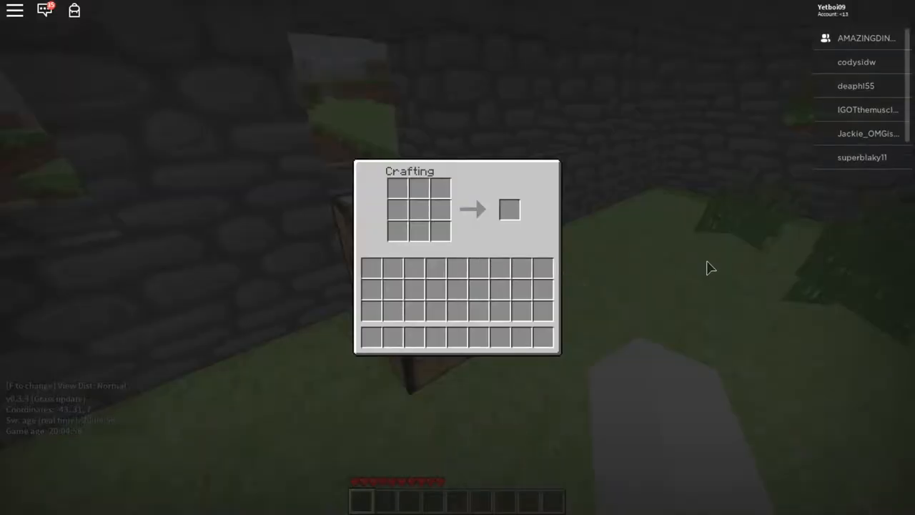
{"action": "key", "text": "Escape"}
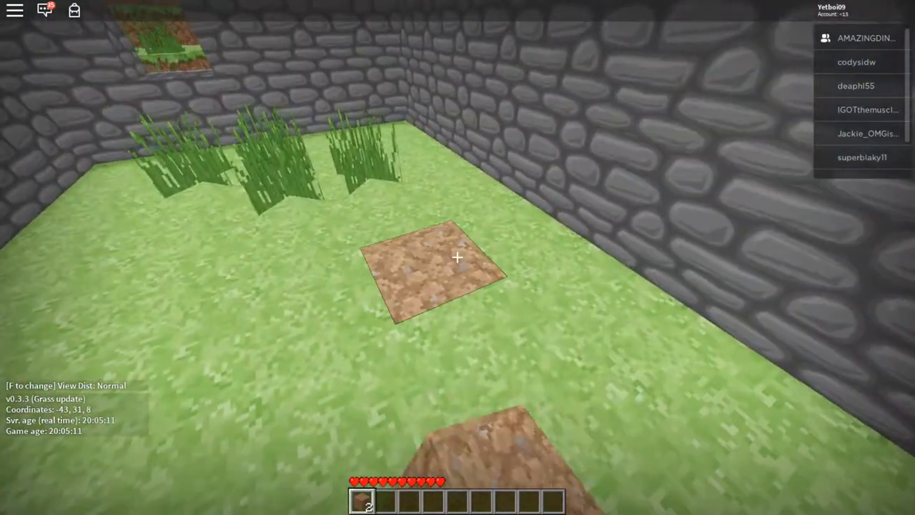
{"action": "mouse_move", "coordinate": [458, 257]}
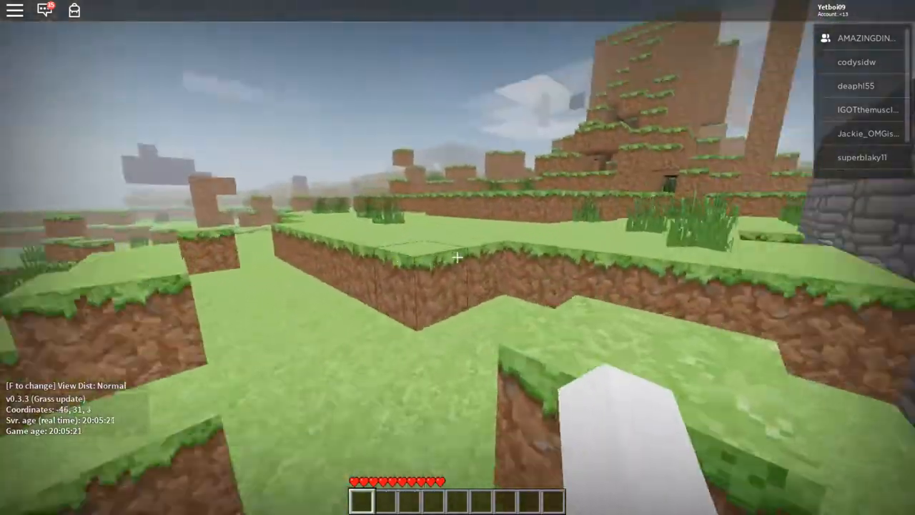
{"action": "mouse_move", "coordinate": [457, 258]}
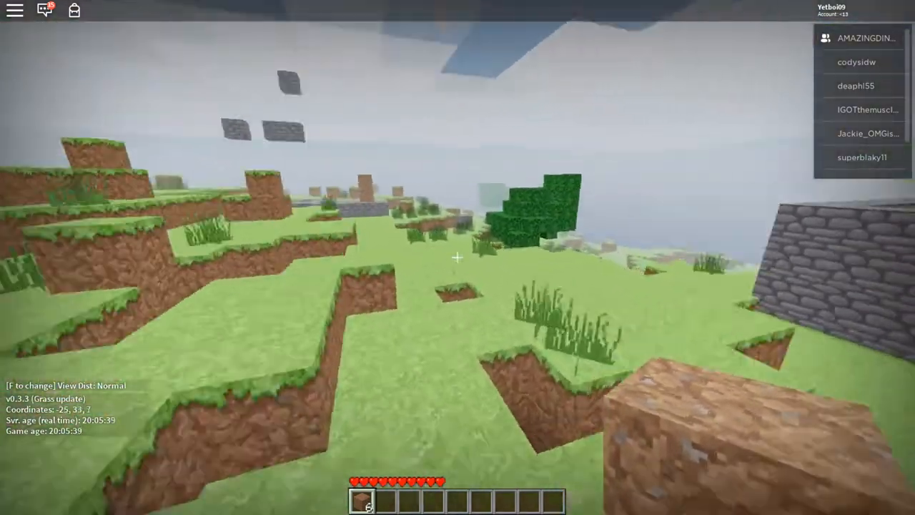
{"action": "mouse_move", "coordinate": [458, 257]}
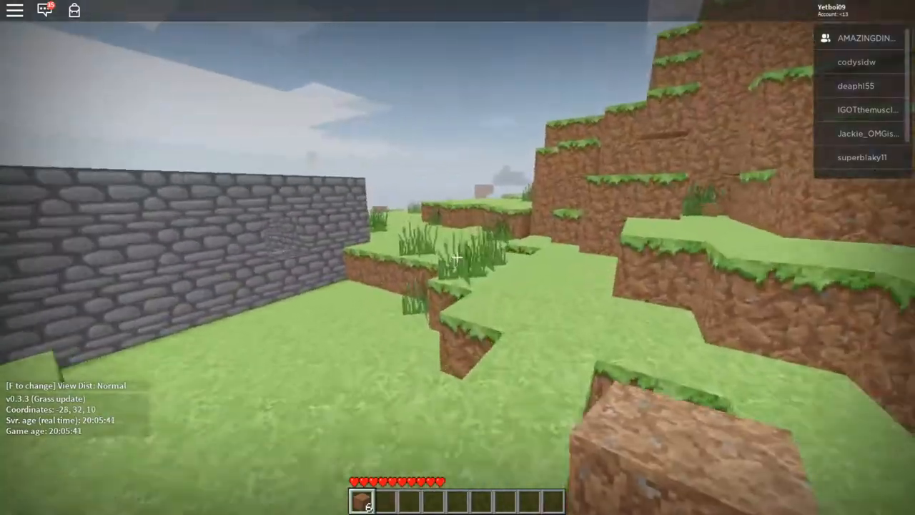
{"action": "mouse_move", "coordinate": [458, 258]}
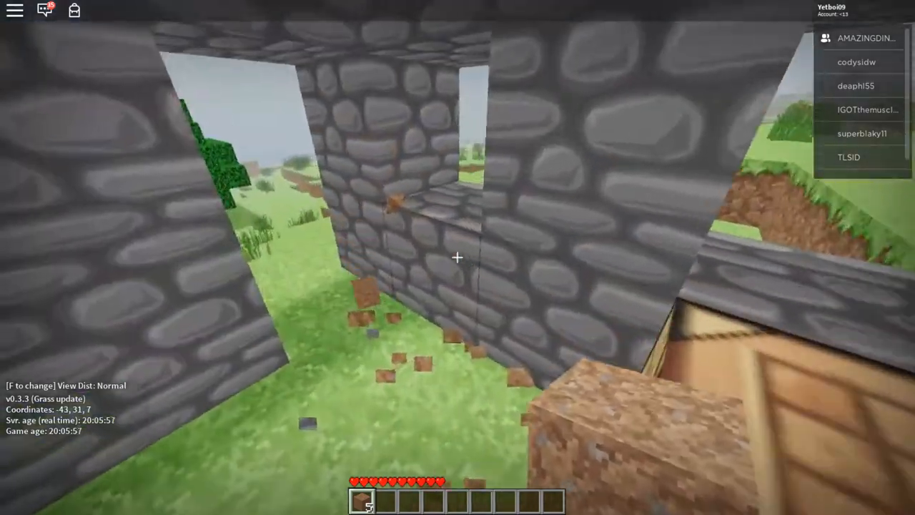
{"action": "mouse_move", "coordinate": [458, 257]}
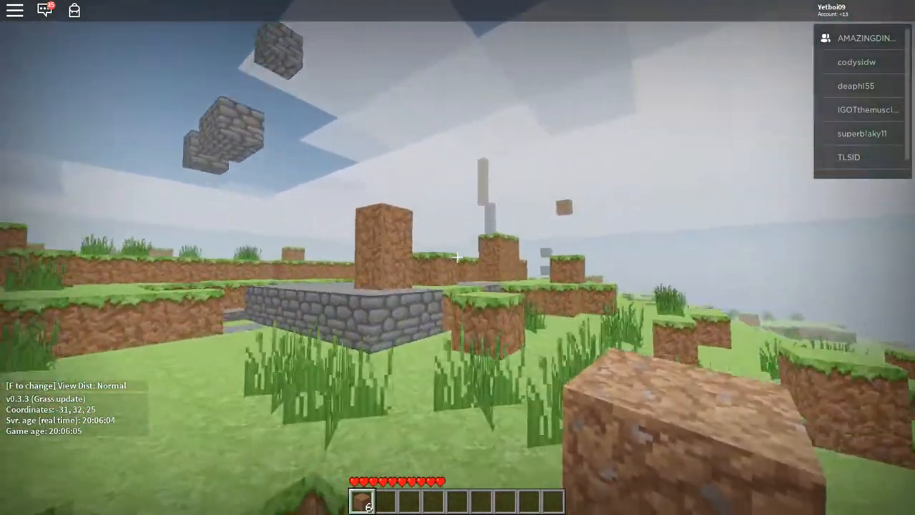
{"action": "mouse_move", "coordinate": [458, 257]}
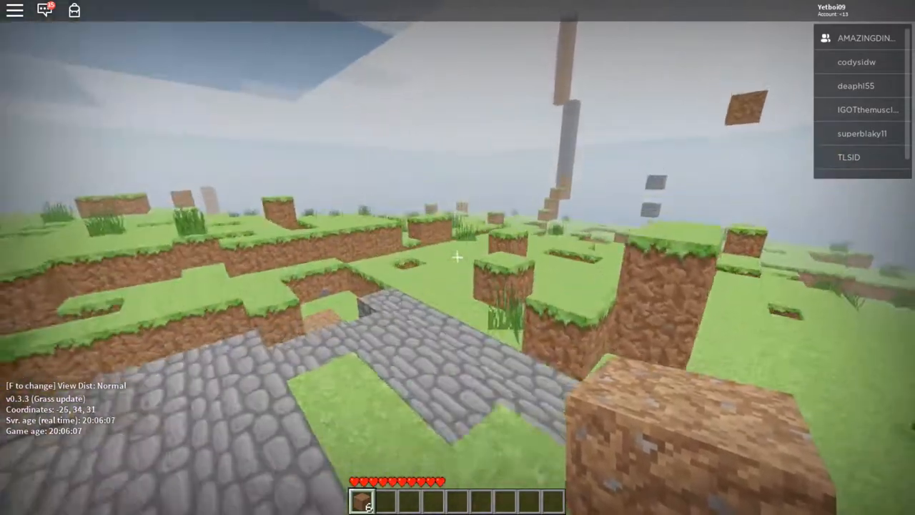
{"action": "mouse_move", "coordinate": [457, 258]}
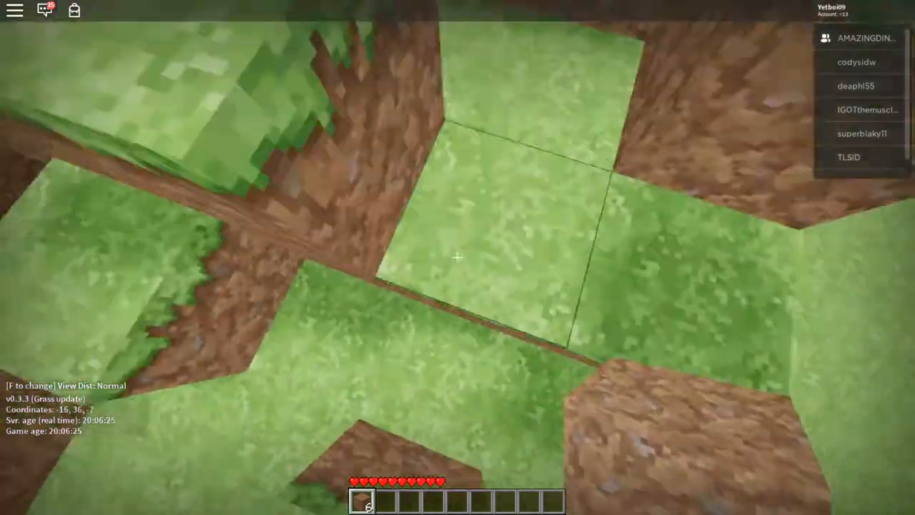
{"action": "mouse_move", "coordinate": [458, 257]}
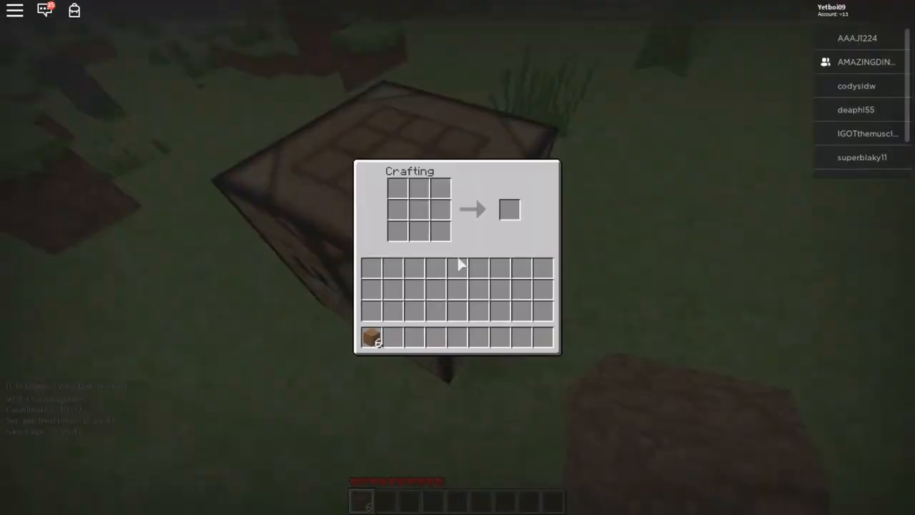
Close the crafting grid before placing the second crafting table beside the first
{"action": "key", "text": "Escape"}
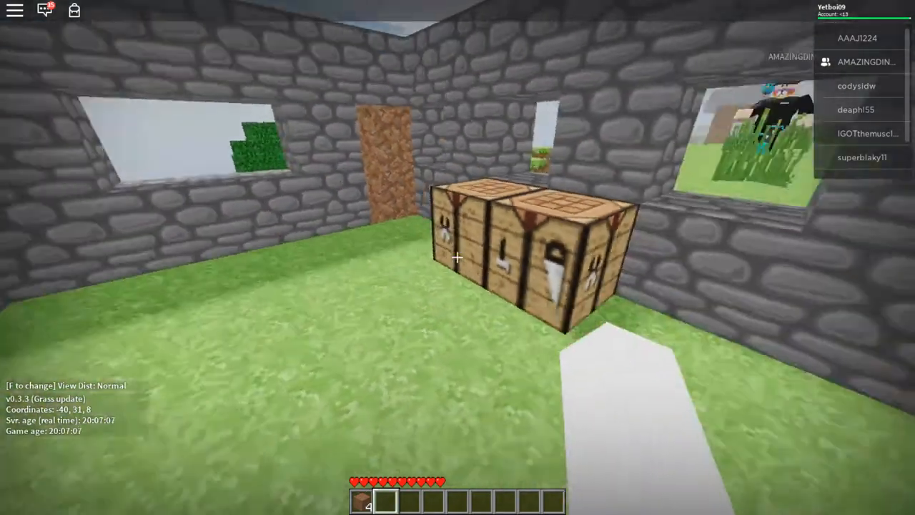
{"action": "mouse_move", "coordinate": [457, 257]}
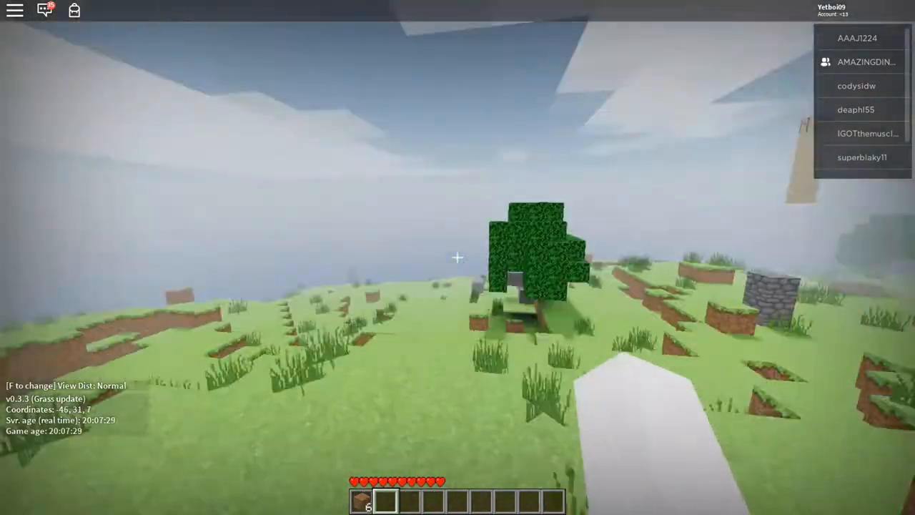
{"action": "mouse_move", "coordinate": [458, 258]}
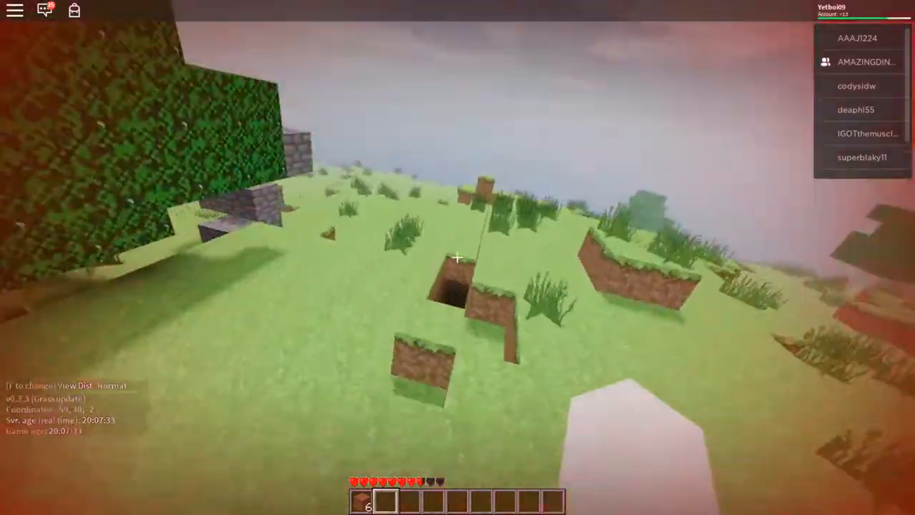
{"action": "mouse_move", "coordinate": [458, 258]}
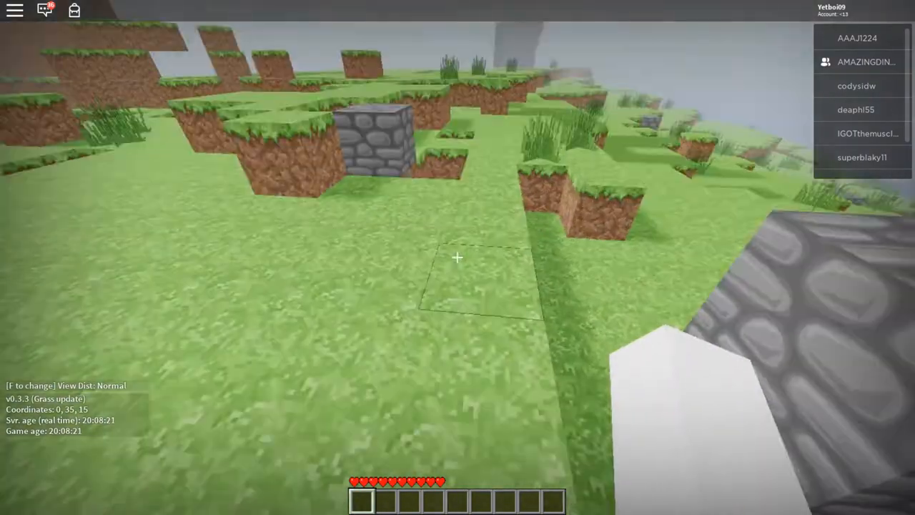
{"action": "mouse_move", "coordinate": [458, 257]}
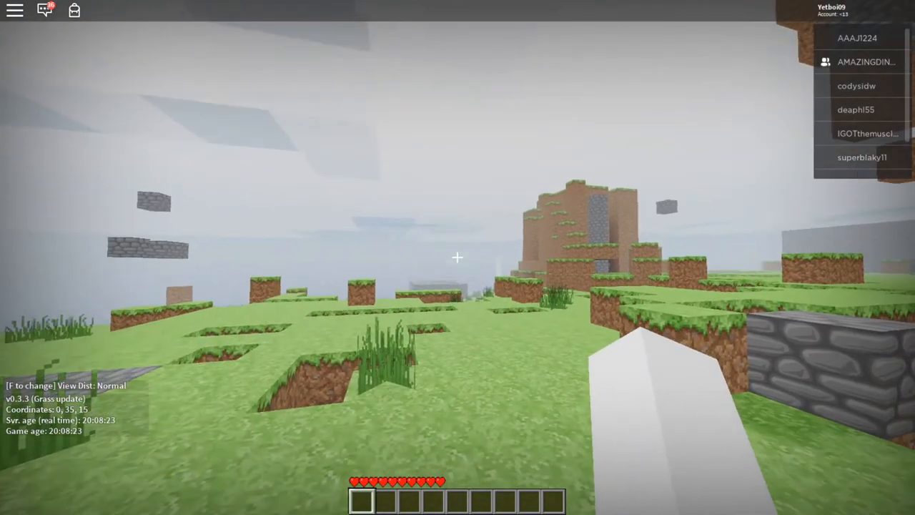
{"action": "mouse_move", "coordinate": [458, 257]}
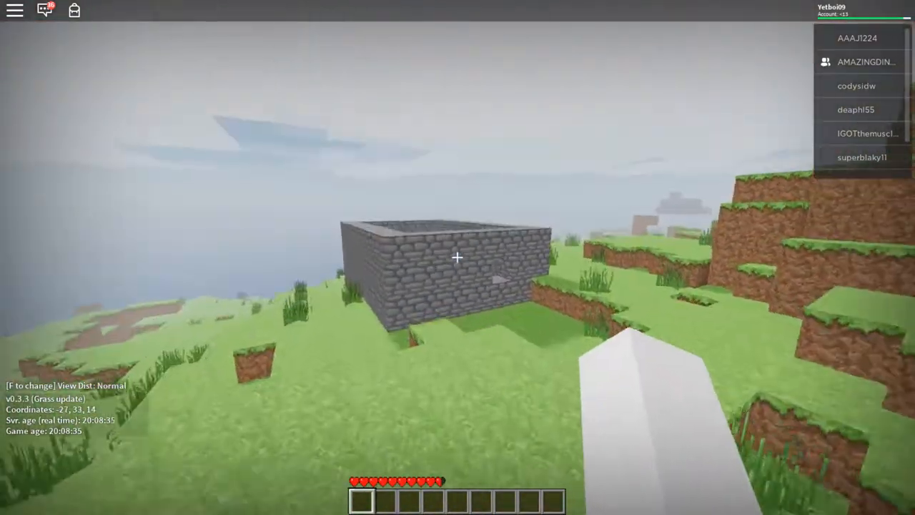
{"action": "mouse_move", "coordinate": [458, 258]}
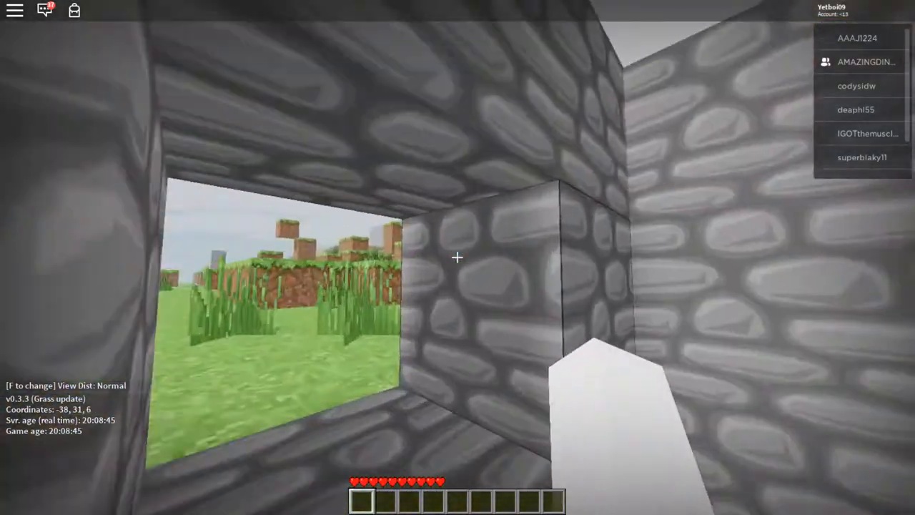
{"action": "mouse_move", "coordinate": [457, 257]}
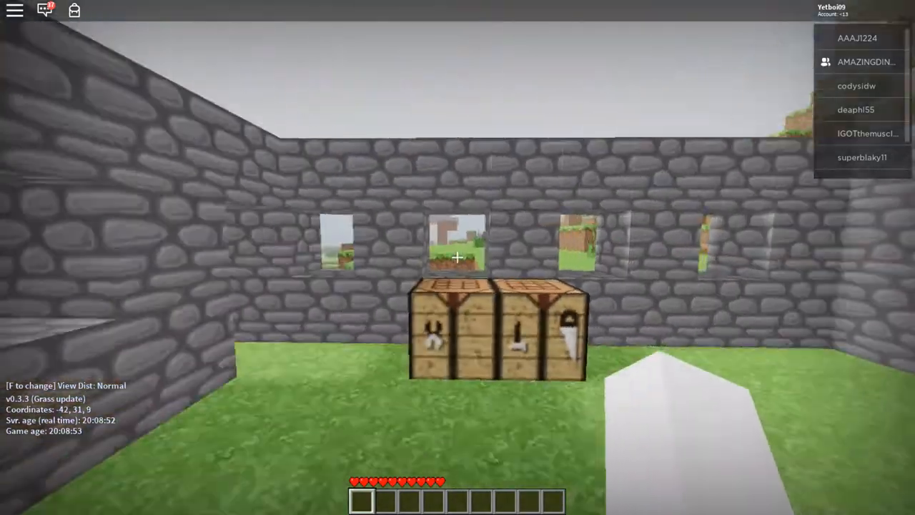
{"action": "mouse_move", "coordinate": [457, 258]}
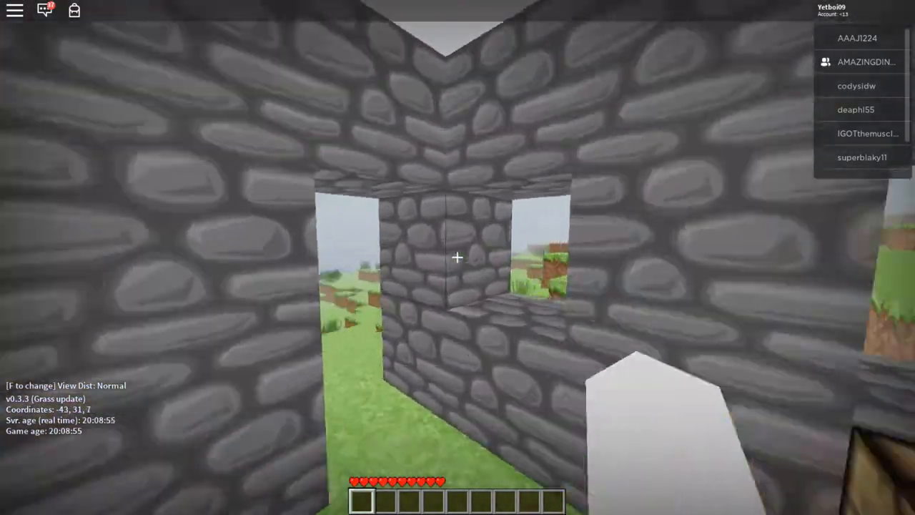